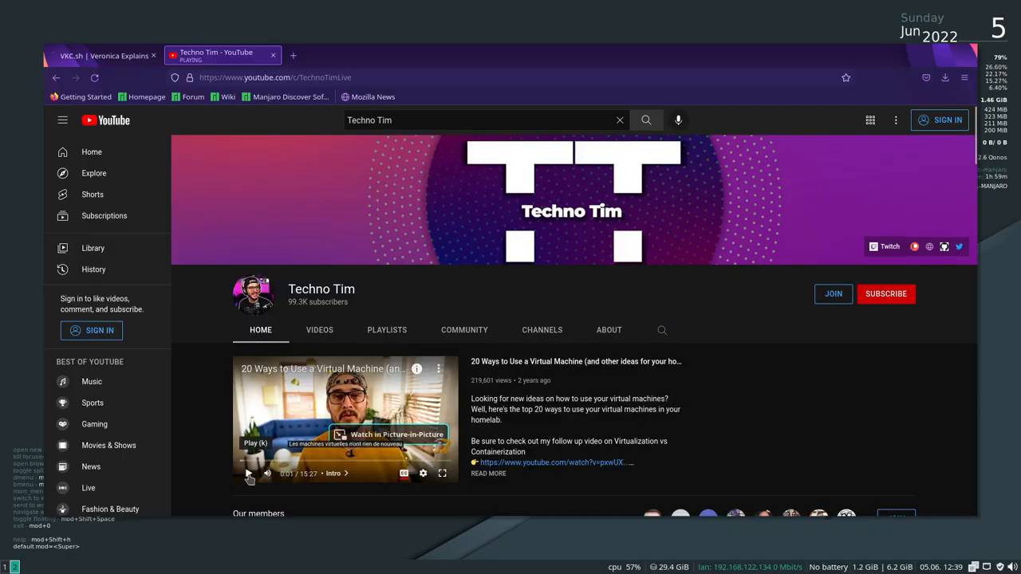
mouse_move(146, 294)
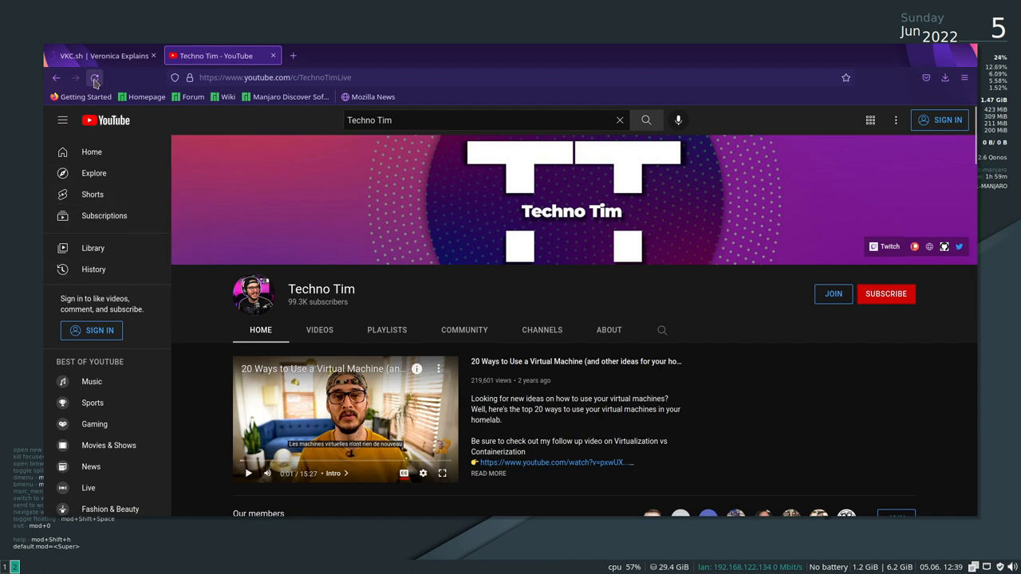
mouse_move(95, 77)
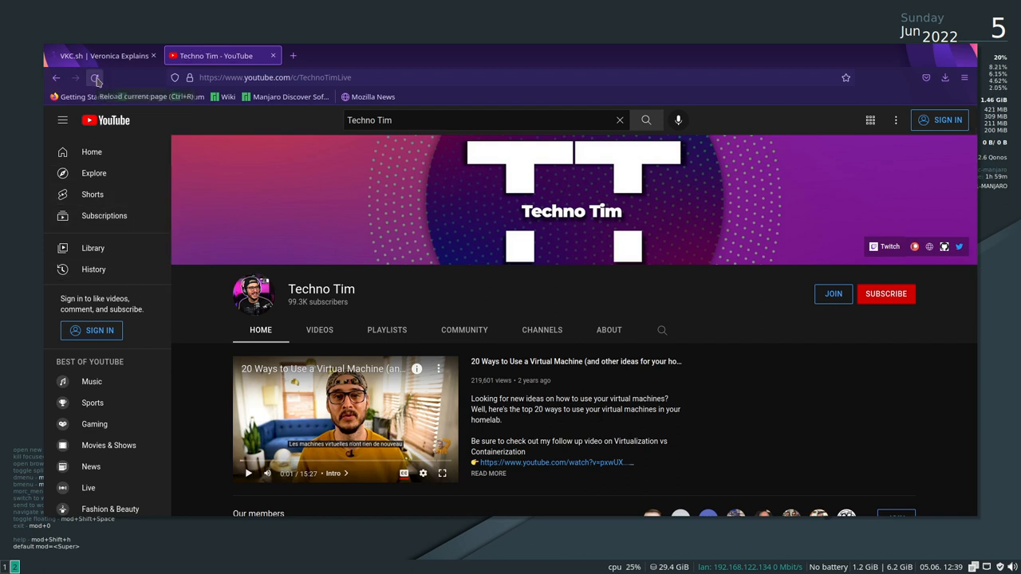